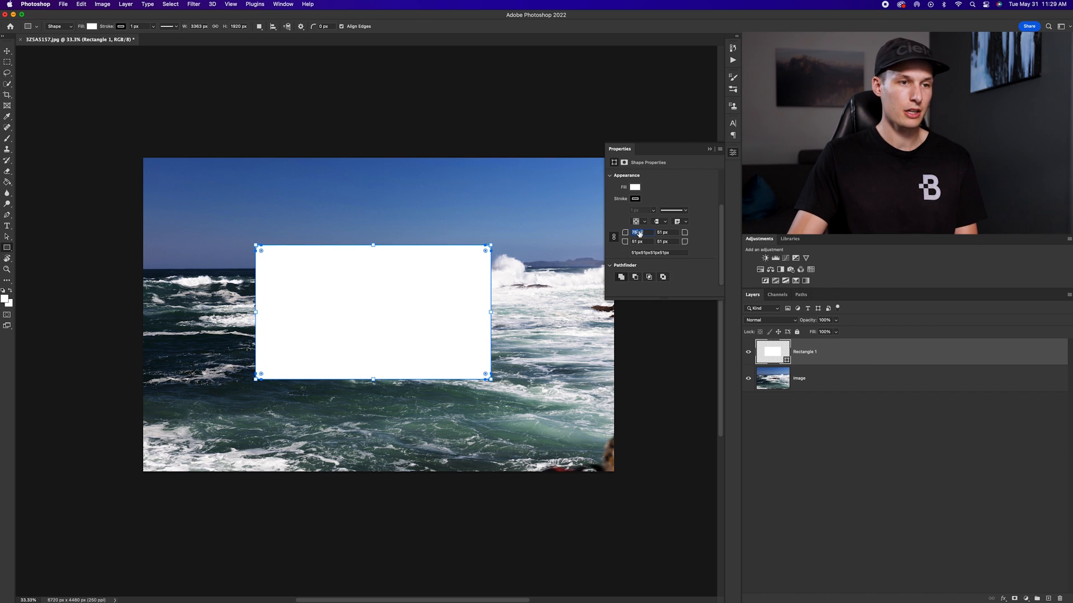
Enter 289 px as the linked corner radius of the white rectangle
{"action": "type", "text": "289"}
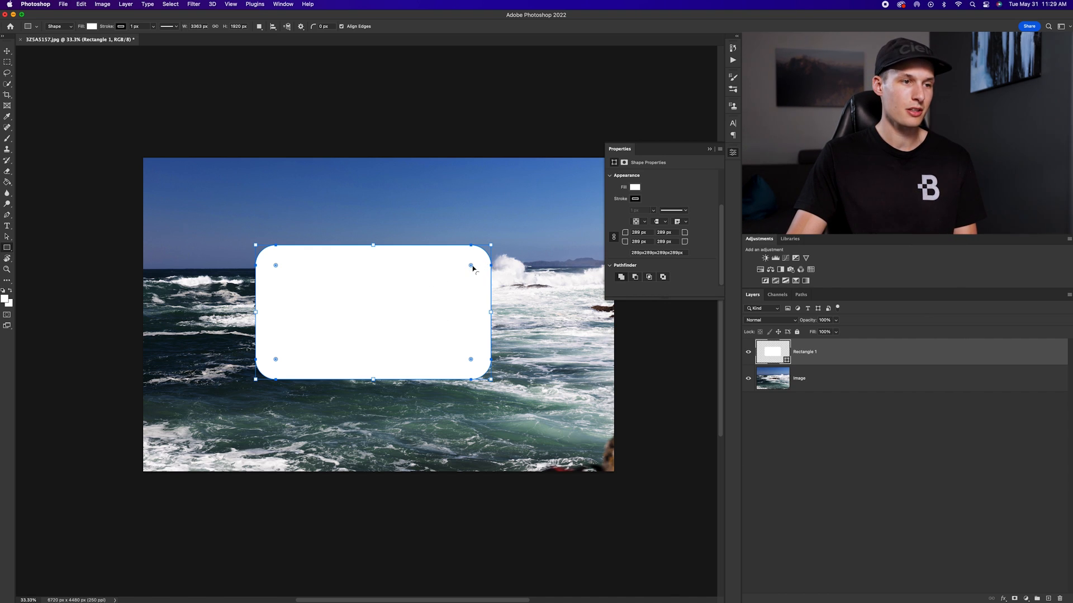
{"action": "mouse_move", "coordinate": [276, 361]}
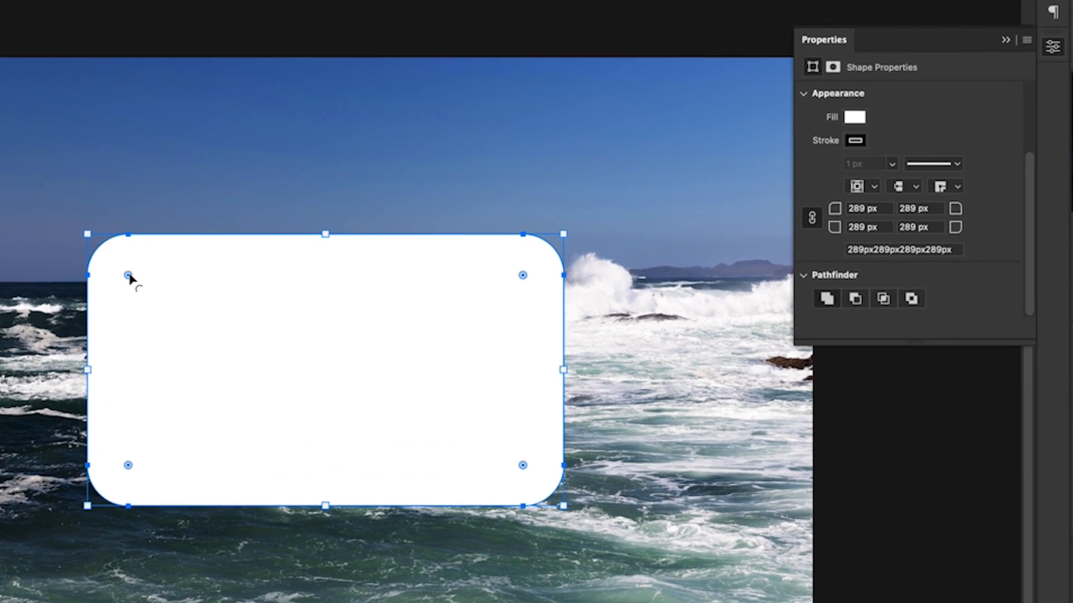
Drag the live corner widgets to enlarge the rounding up to the 960 px maximum
{"action": "left_click_drag", "start_coordinate": [128, 276], "coordinate": [68, 257]}
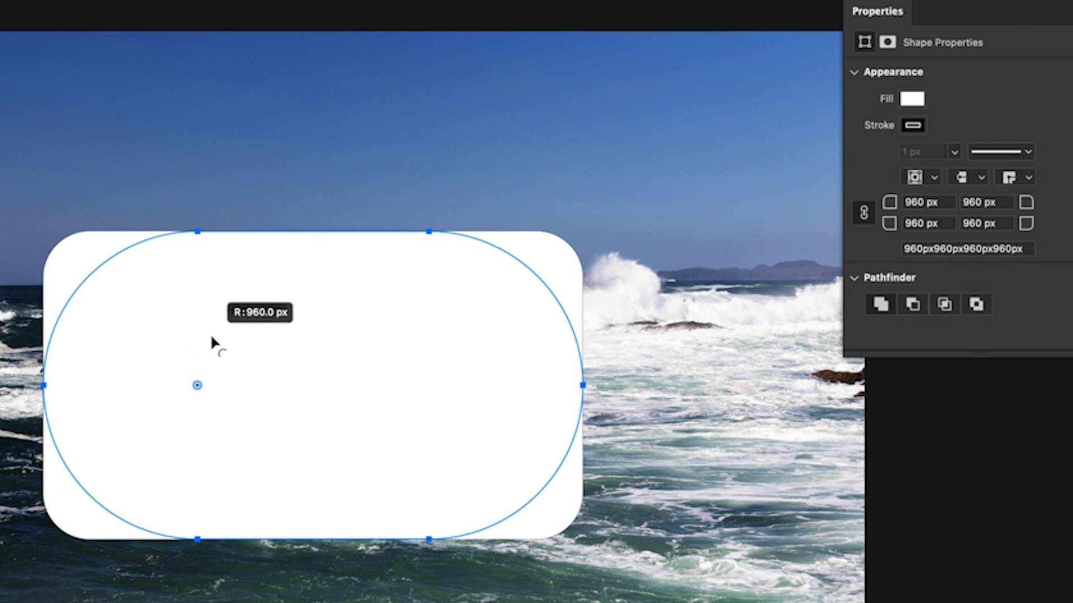
{"action": "left_click_drag", "start_coordinate": [198, 230], "coordinate": [93, 267]}
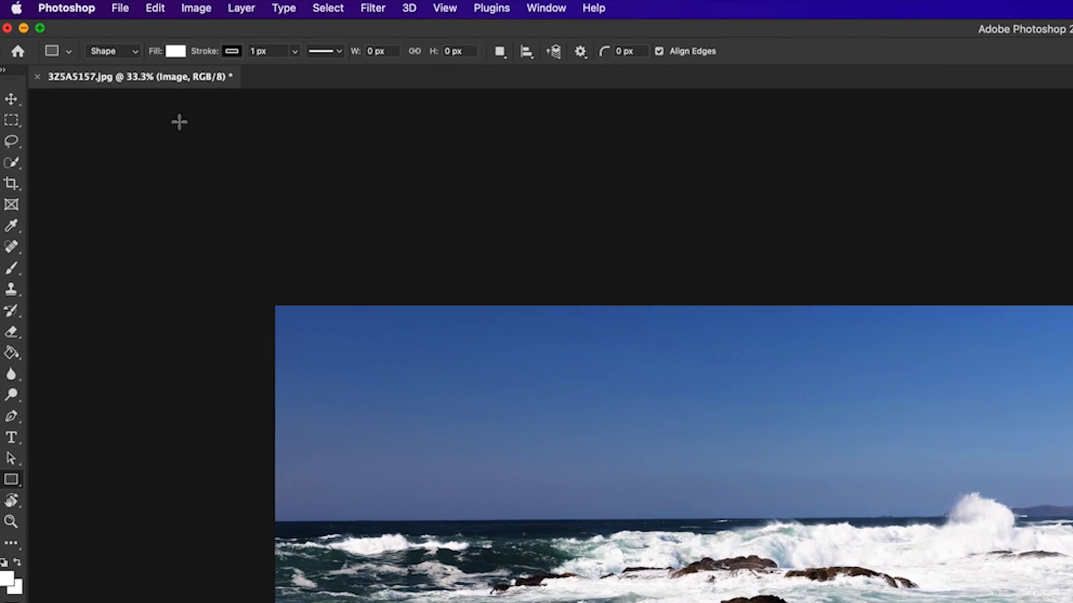
Switch the Rectangle tool mode from Shape to Path
{"action": "left_click", "coordinate": [115, 51]}
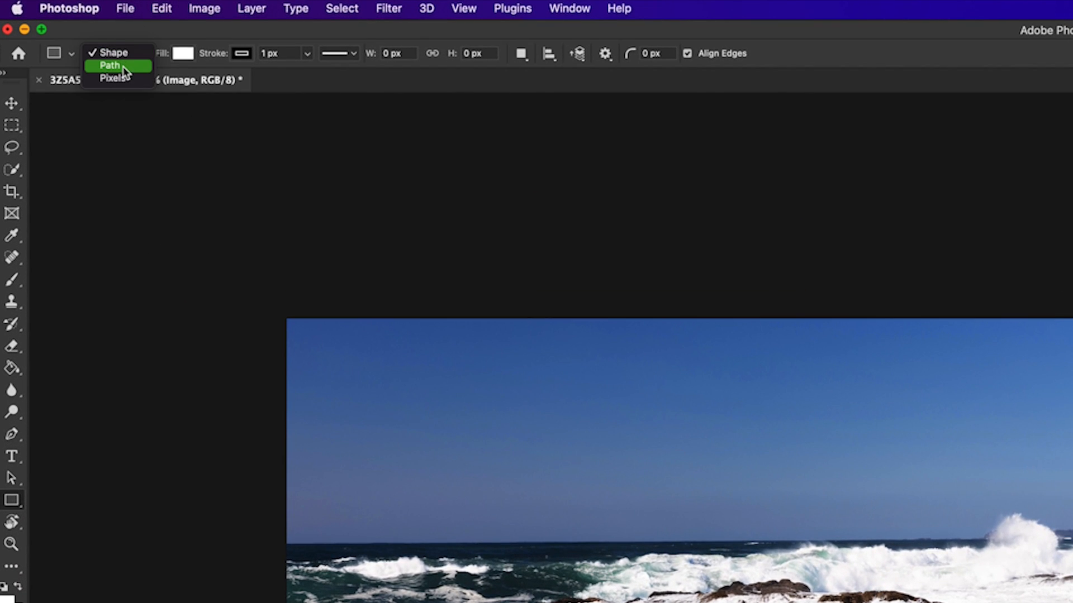
{"action": "left_click", "coordinate": [114, 67]}
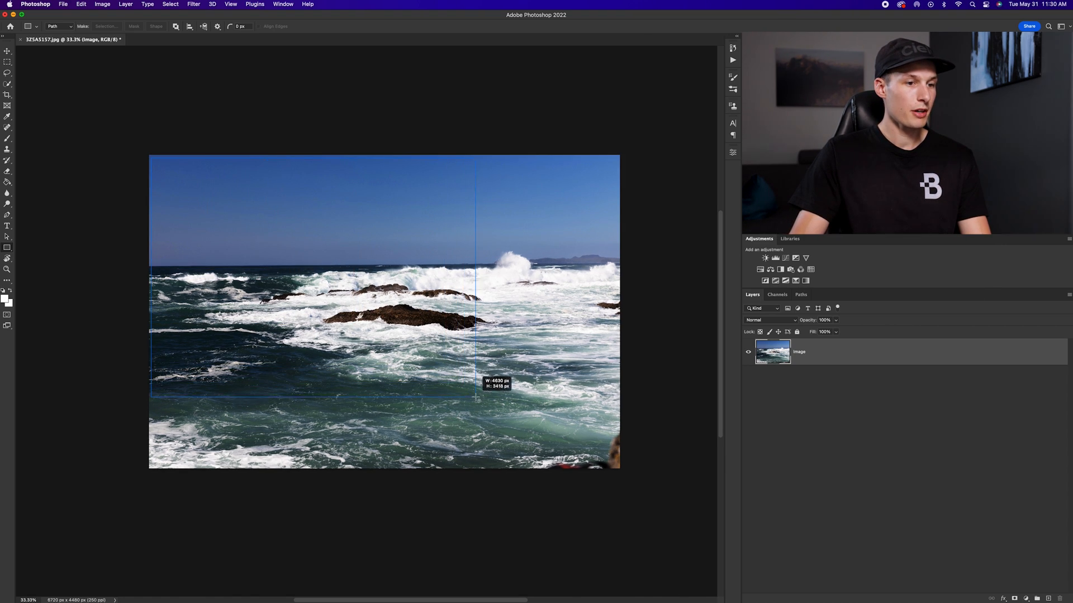
Draw a rectangular path over the photo with 702 px rounded corners
{"action": "left_click_drag", "start_coordinate": [477, 399], "coordinate": [614, 465]}
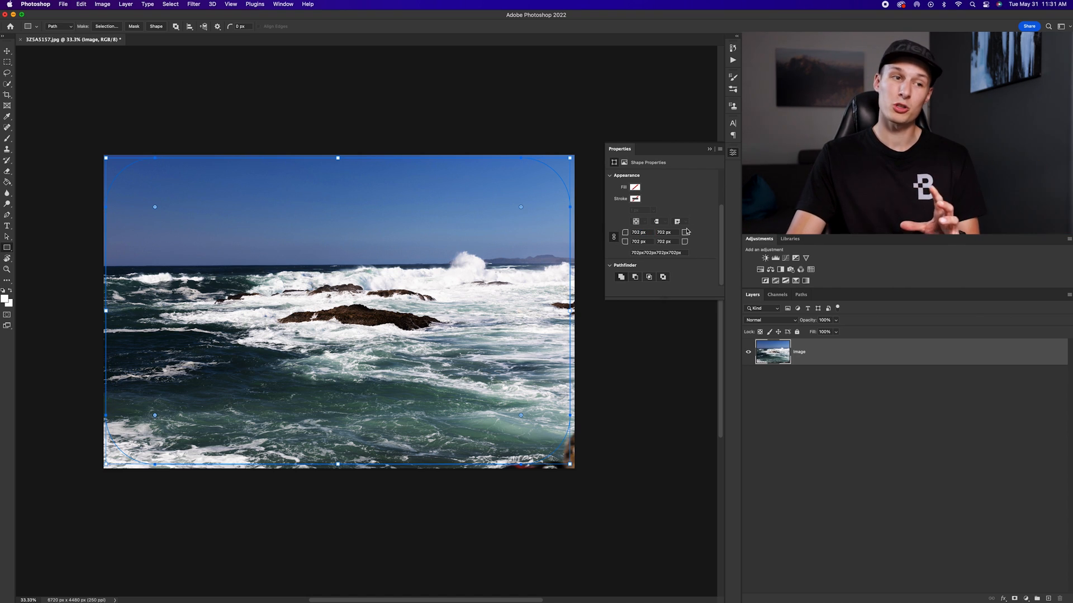
{"action": "key", "text": "cmd+z"}
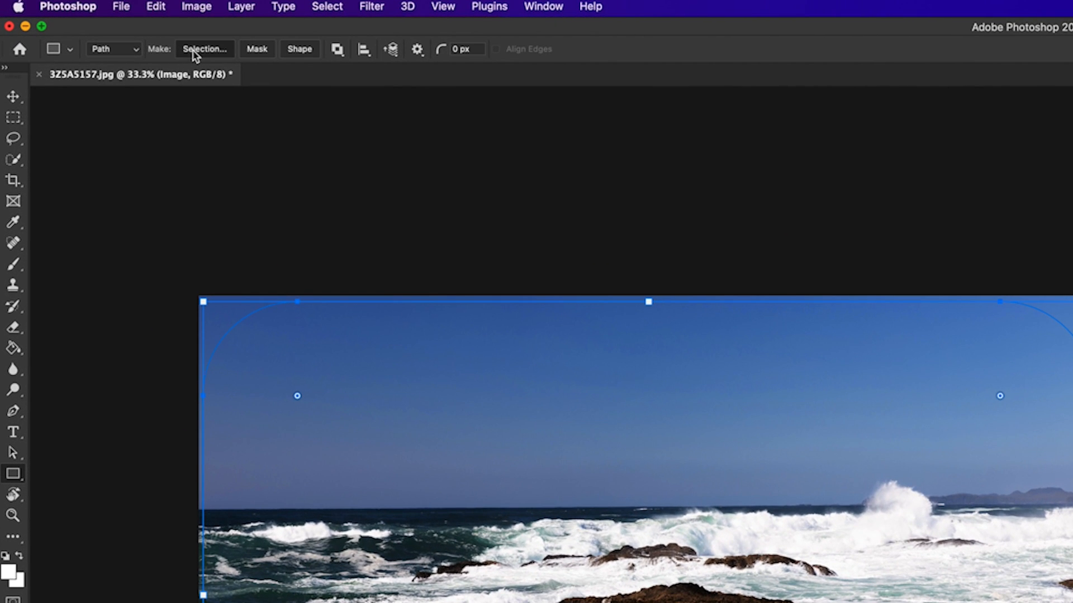
Make a selection from the rounded path with feather radius 0
{"action": "left_click", "coordinate": [204, 48]}
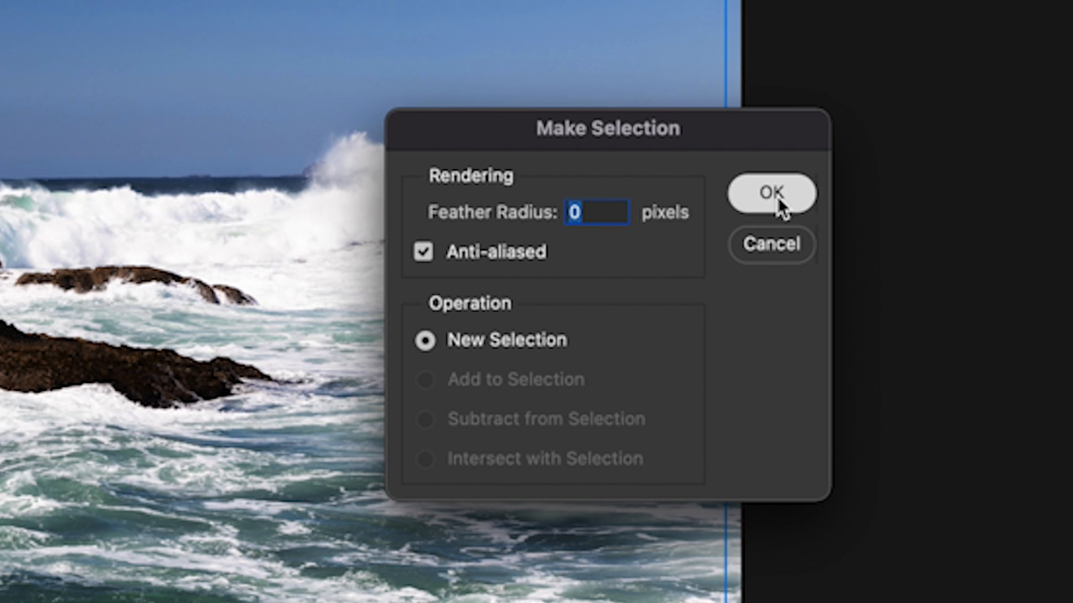
{"action": "left_click", "coordinate": [772, 193]}
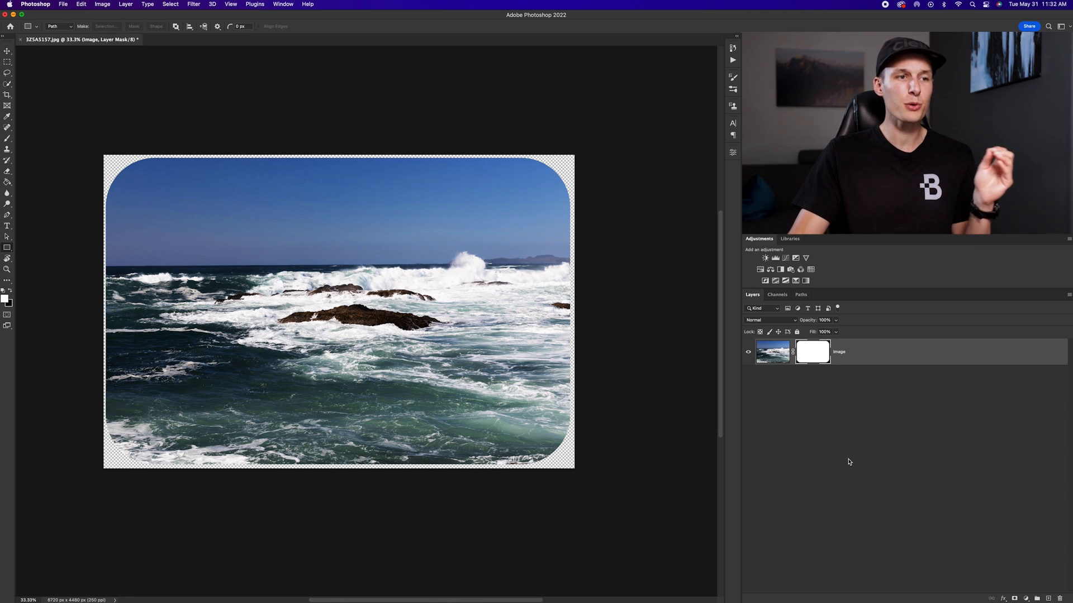
{"action": "mouse_move", "coordinate": [694, 451]}
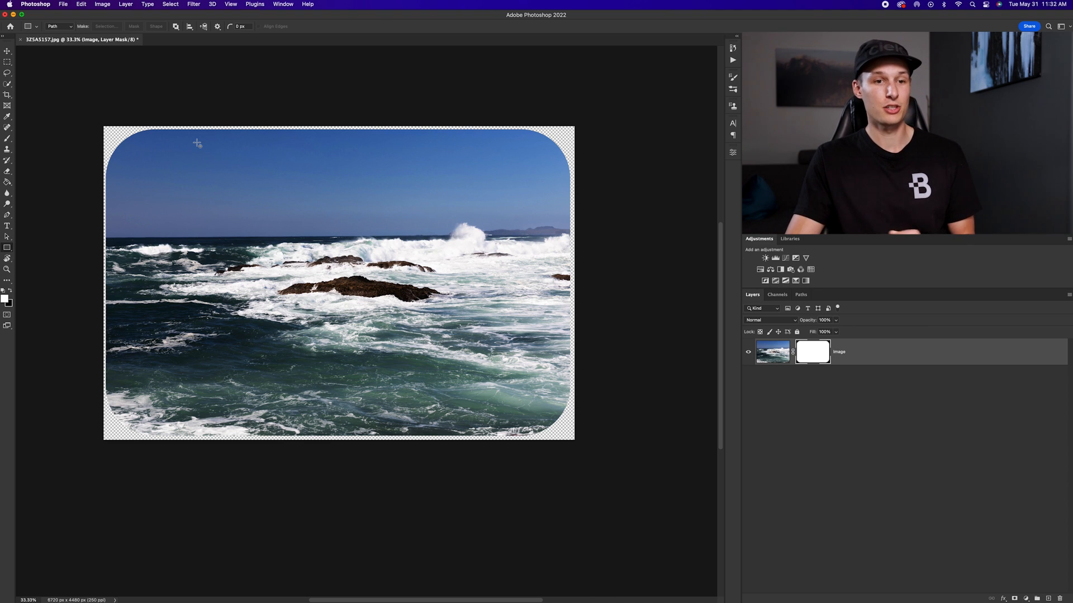
Start saving a copy of the masked image
{"action": "left_click", "coordinate": [80, 4]}
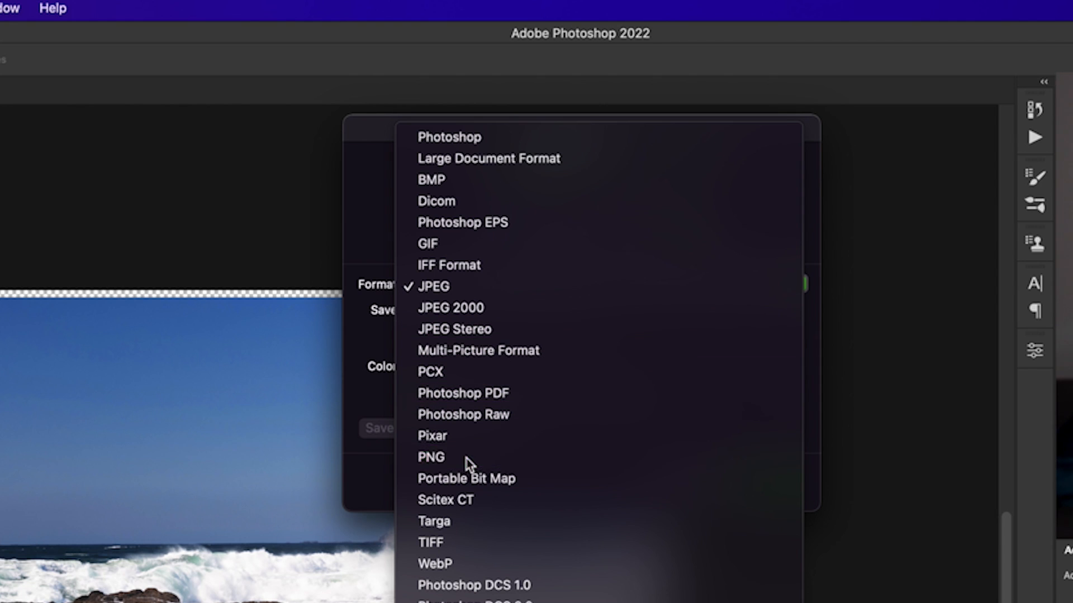
Pick PNG as the format for the saved copy
{"action": "left_click", "coordinate": [431, 457]}
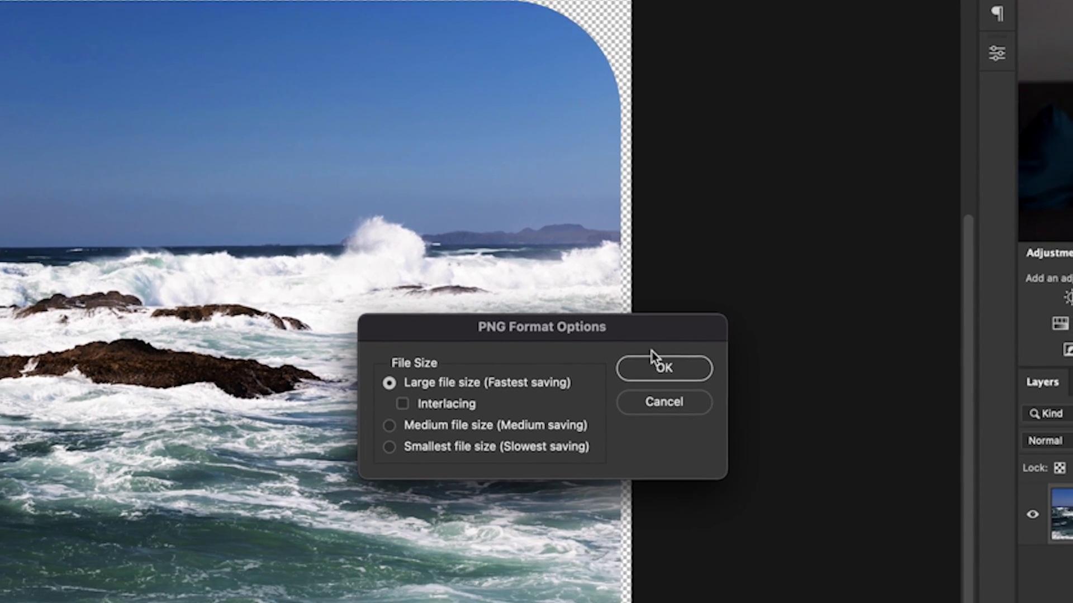